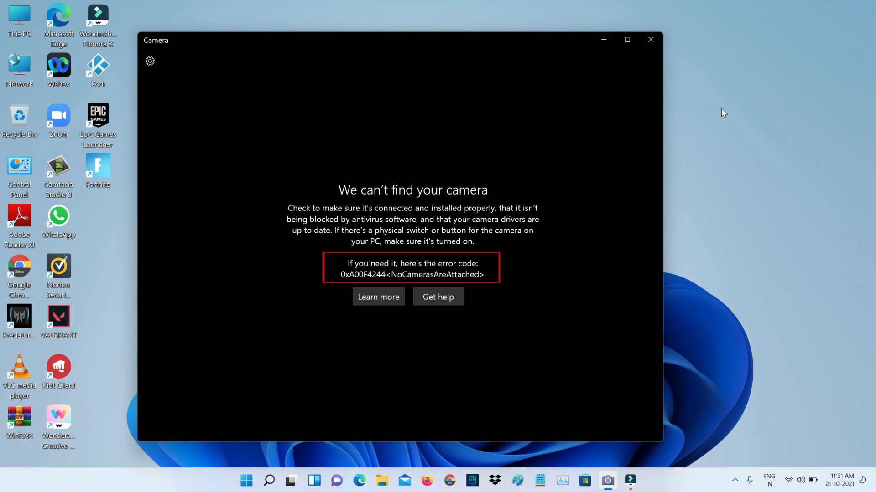
# Close the Camera app showing the can't-find-your-camera error 0xA00F4244
pyautogui.click(649, 39)
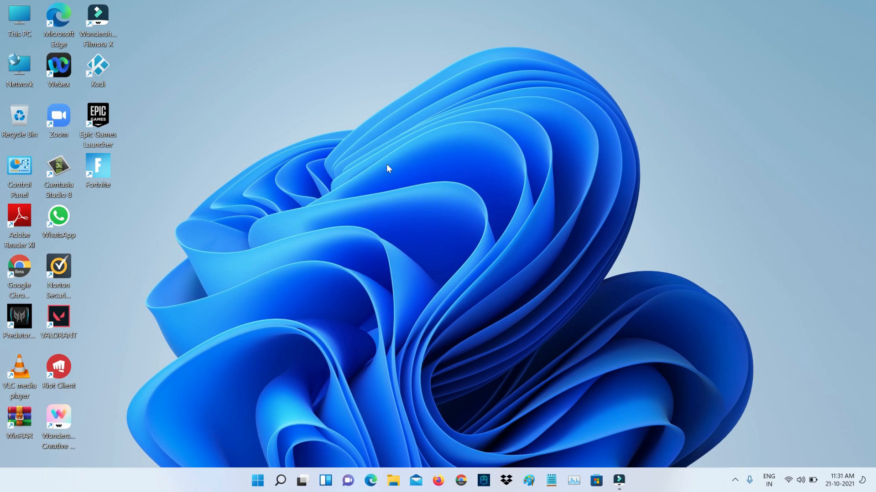
# Reach the Camera privacy page in Settings from the Start menu
pyautogui.click(257, 481)
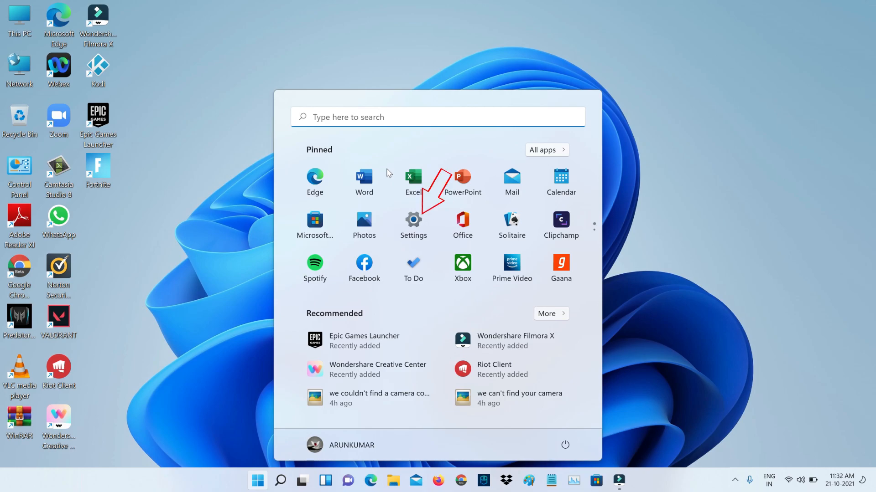
pyautogui.click(413, 221)
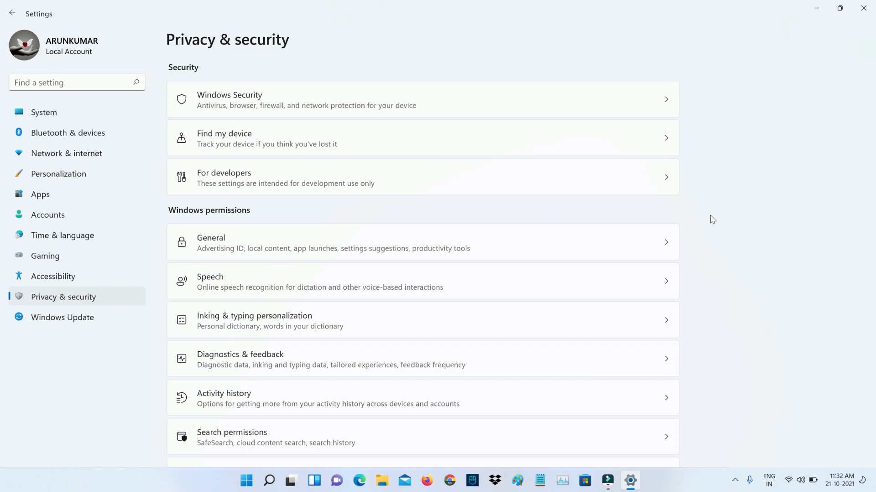
pyautogui.scroll(-3)
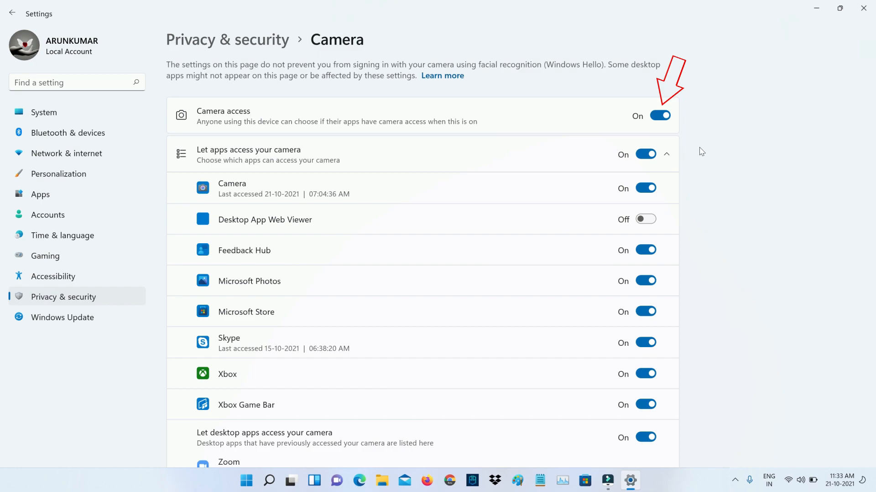
# Toggle device camera access off and back on, and allow apps to access the camera
pyautogui.click(659, 116)
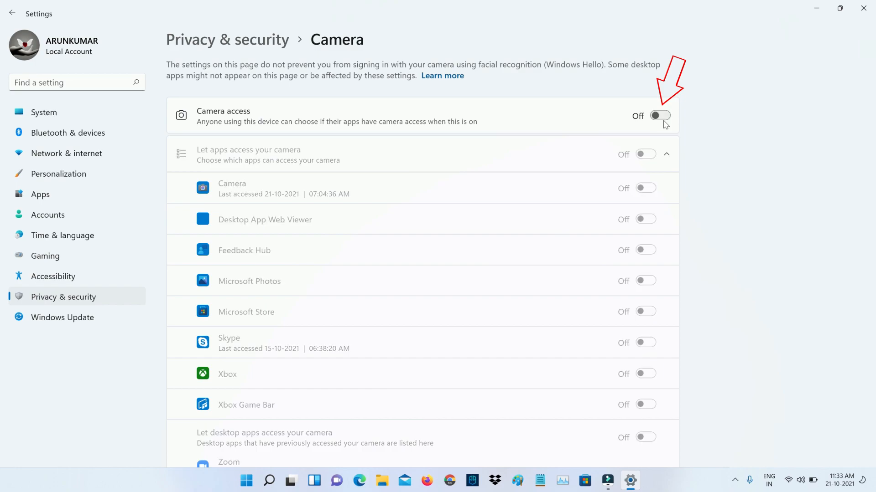
pyautogui.click(659, 116)
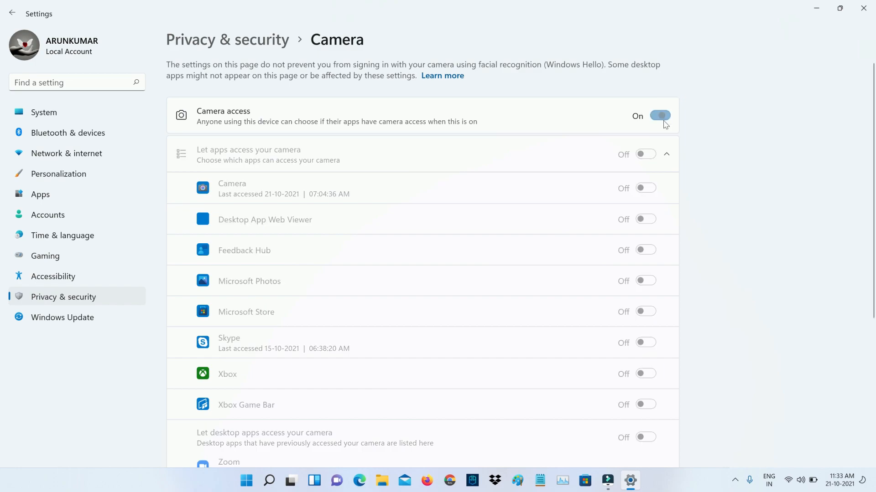
pyautogui.click(659, 115)
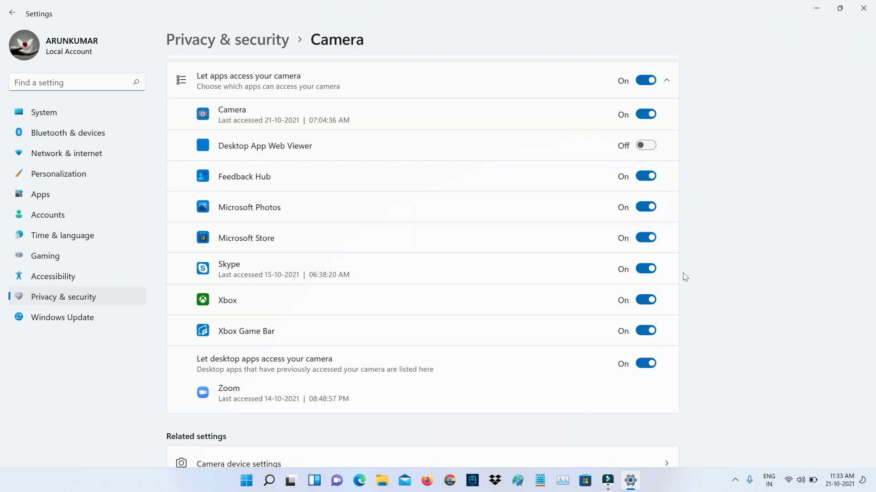
pyautogui.moveTo(665, 275)
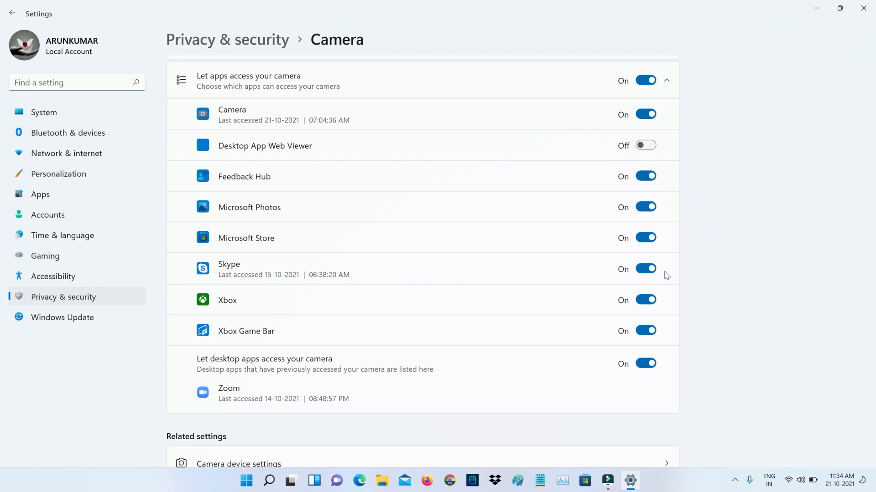
pyautogui.moveTo(645, 268)
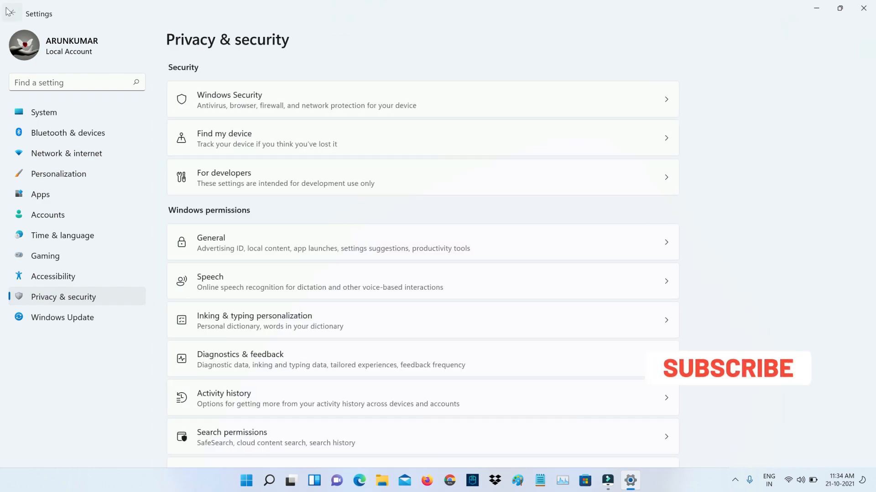
# Run the Camera troubleshooter from System > Troubleshoot > Other troubleshooters
pyautogui.click(43, 112)
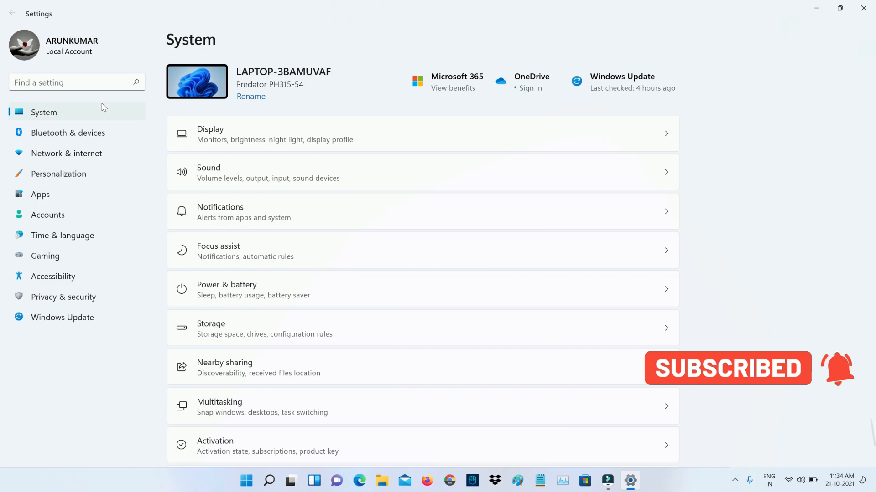
pyautogui.scroll(-3)
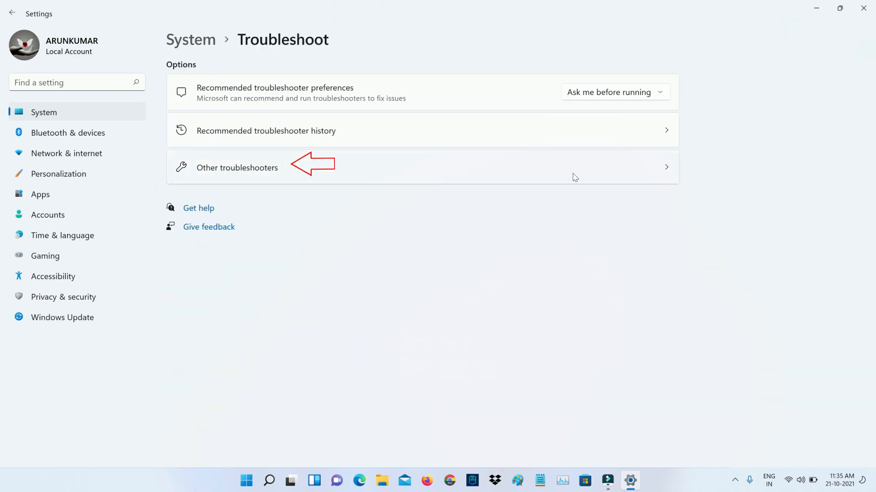
pyautogui.click(237, 168)
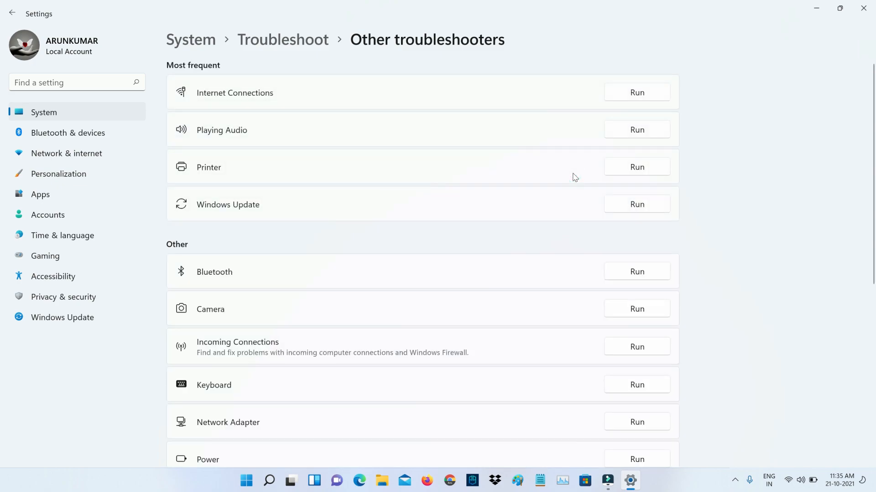
pyautogui.moveTo(551, 323)
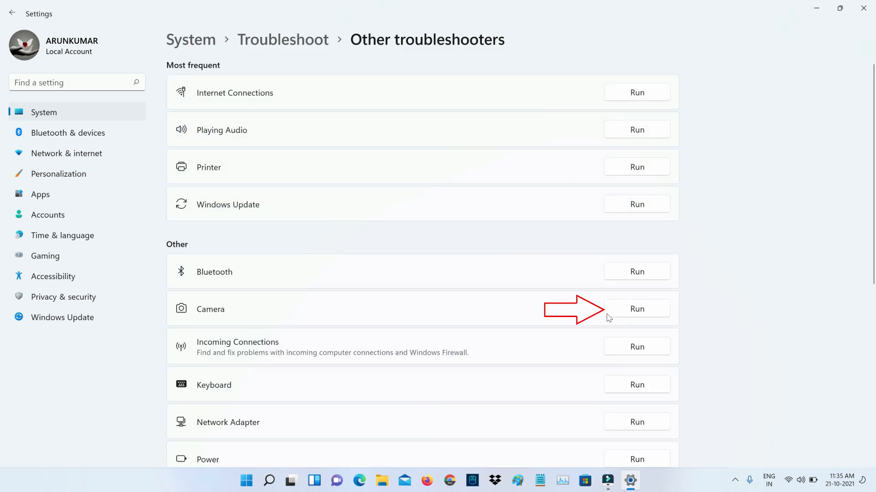
pyautogui.click(636, 309)
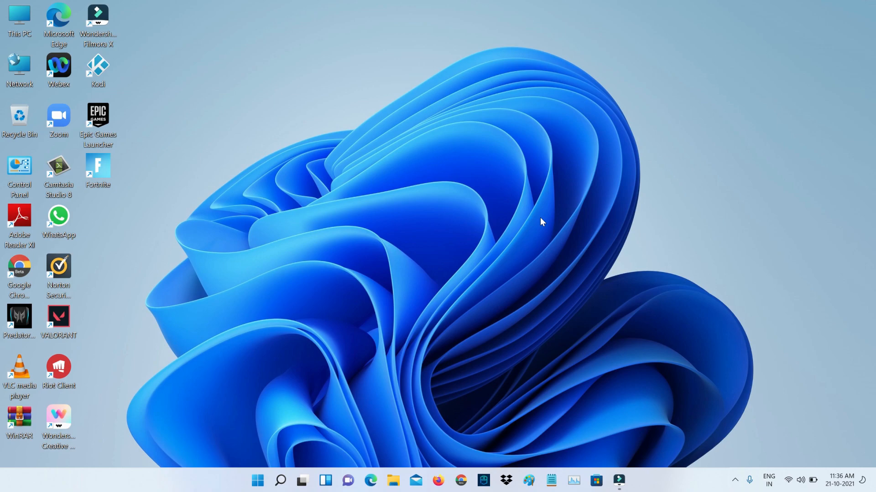
pyautogui.moveTo(509, 133)
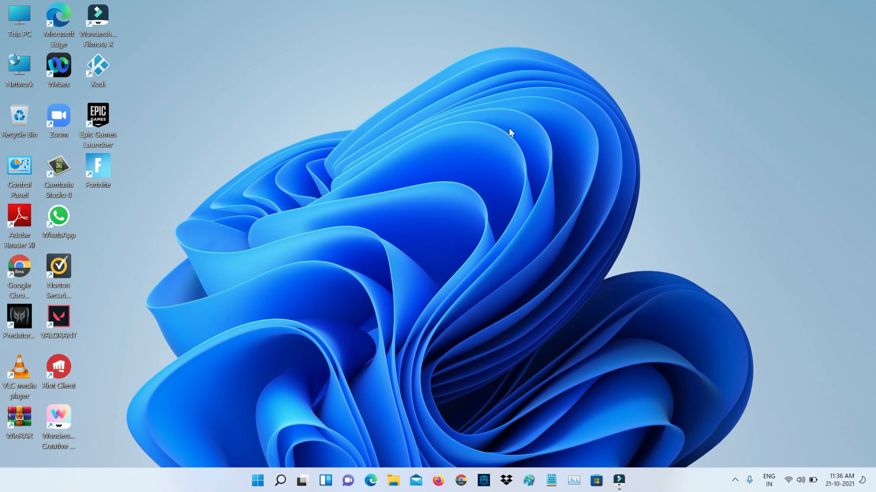
# Show the HD User Facing camera under Cameras in Device Manager with its actions menu
pyautogui.click(280, 480)
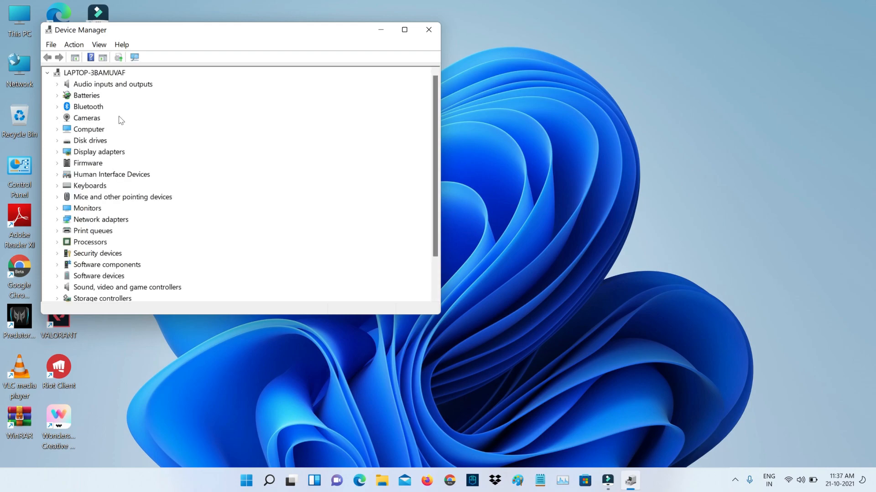
pyautogui.click(56, 117)
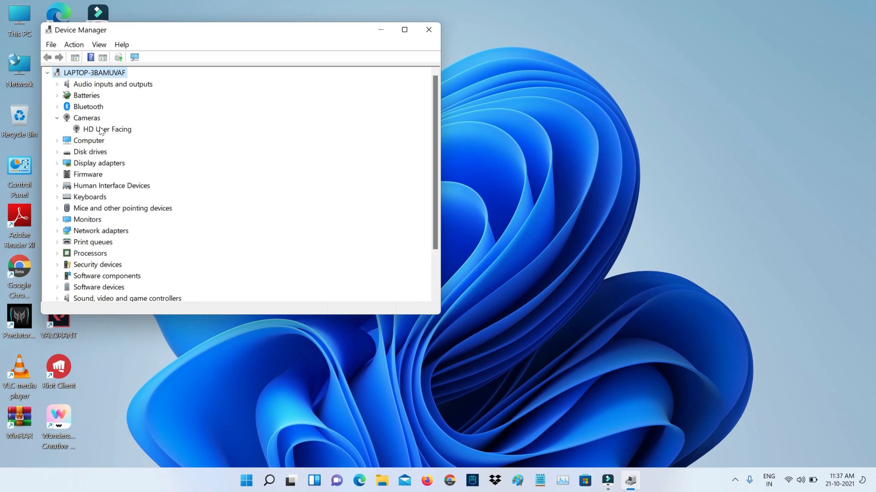
pyautogui.rightClick(106, 129)
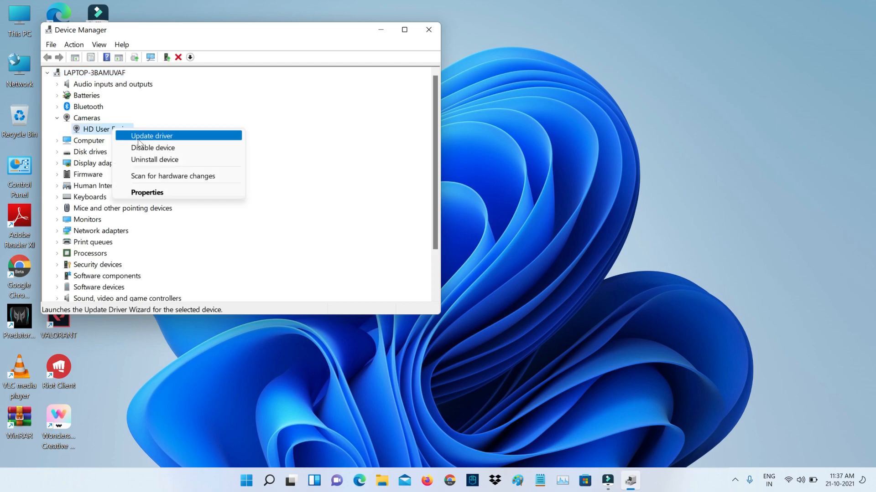
# Disable the HD User Facing camera device, confirm, and close Device Manager
pyautogui.click(153, 147)
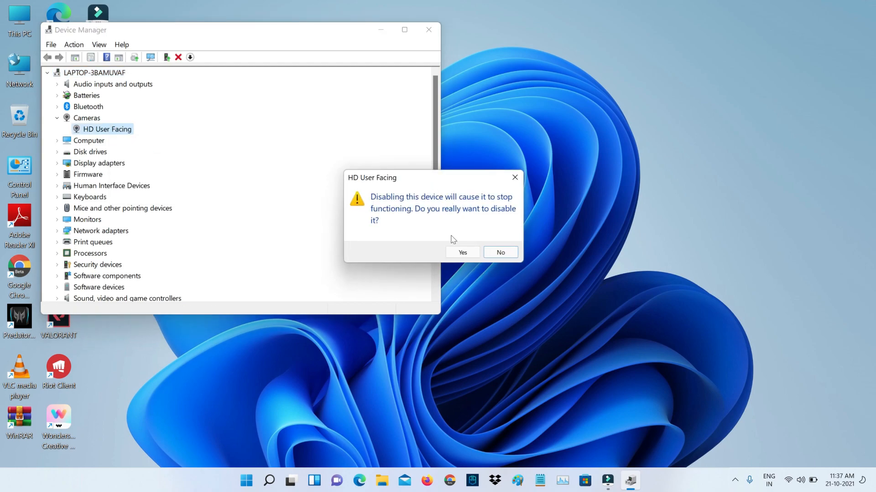
pyautogui.click(462, 253)
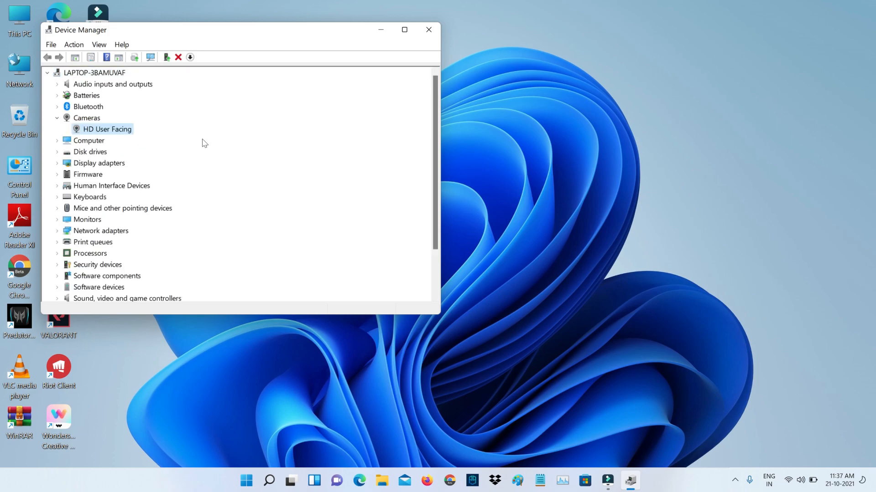
pyautogui.moveTo(302, 74)
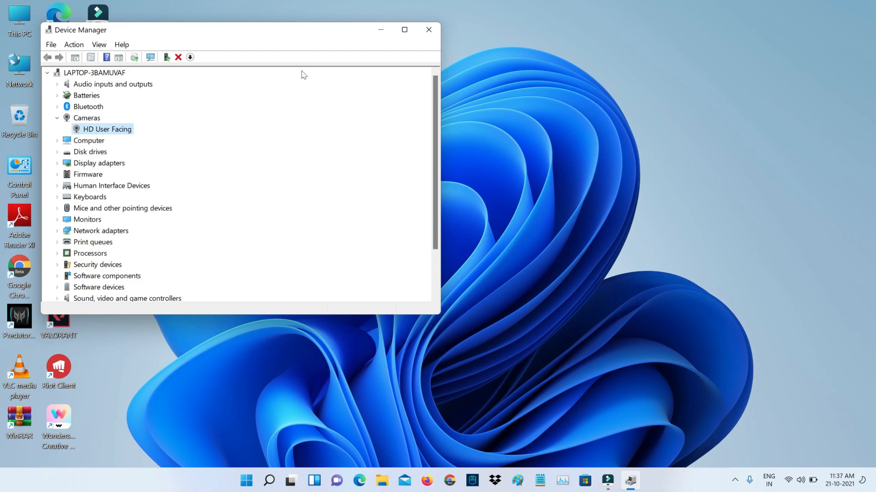
pyautogui.click(429, 29)
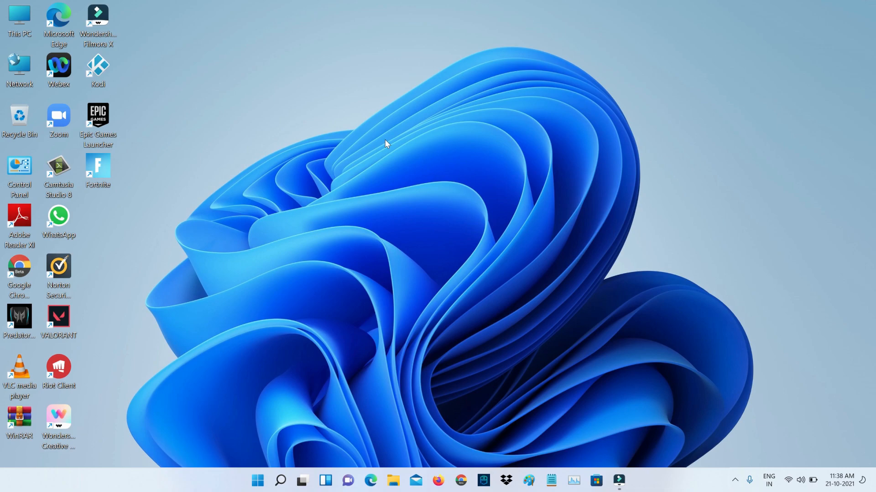
# Find the Camera app in Apps & features by searching 'ca'
pyautogui.click(257, 481)
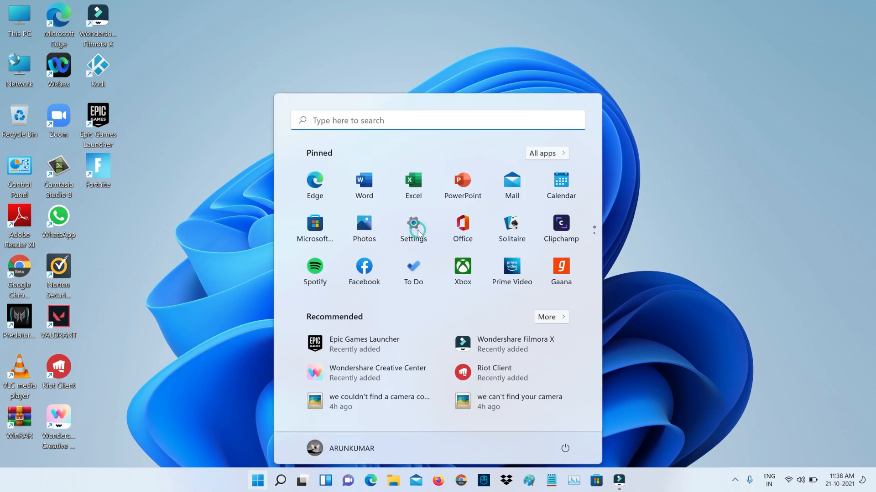
pyautogui.click(412, 229)
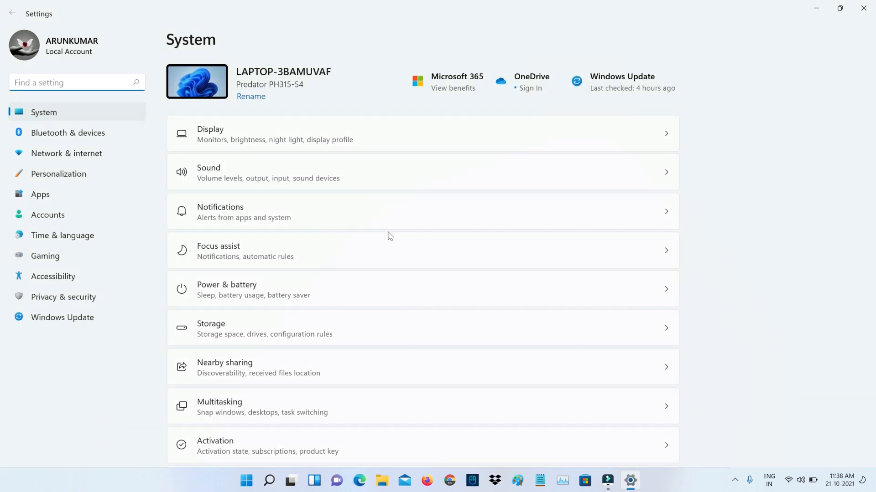
pyautogui.click(40, 194)
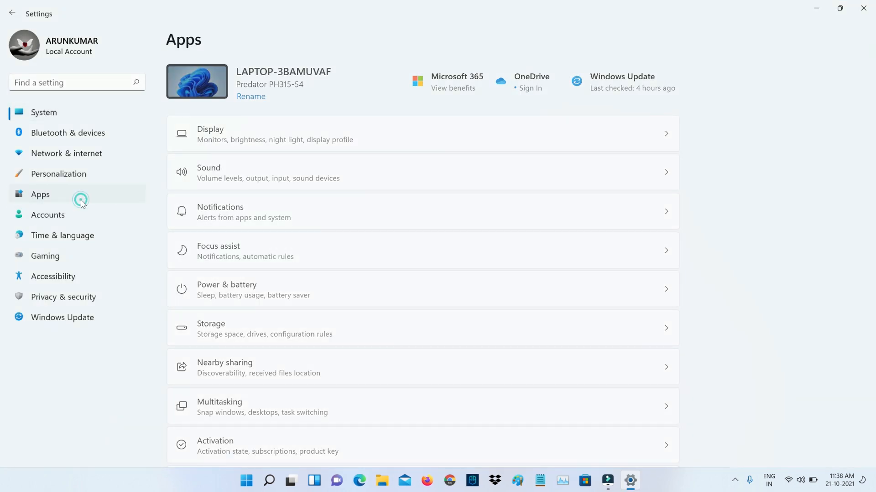
pyautogui.click(41, 194)
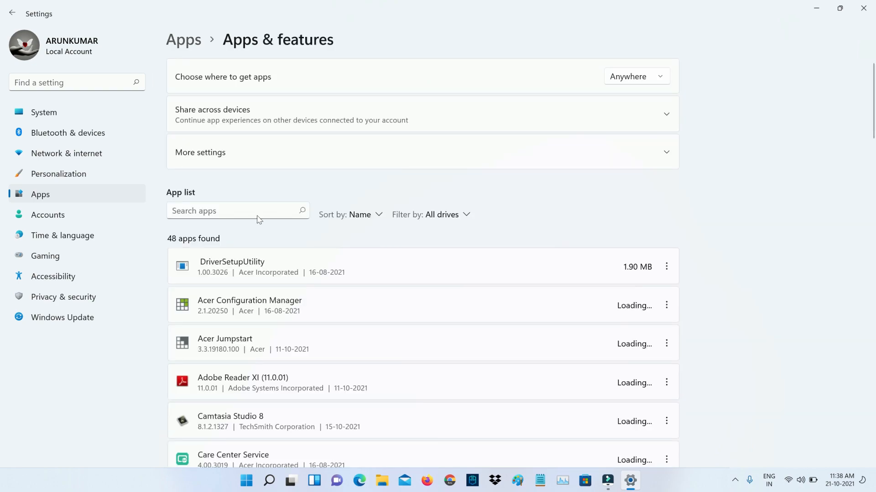
pyautogui.write('camera')
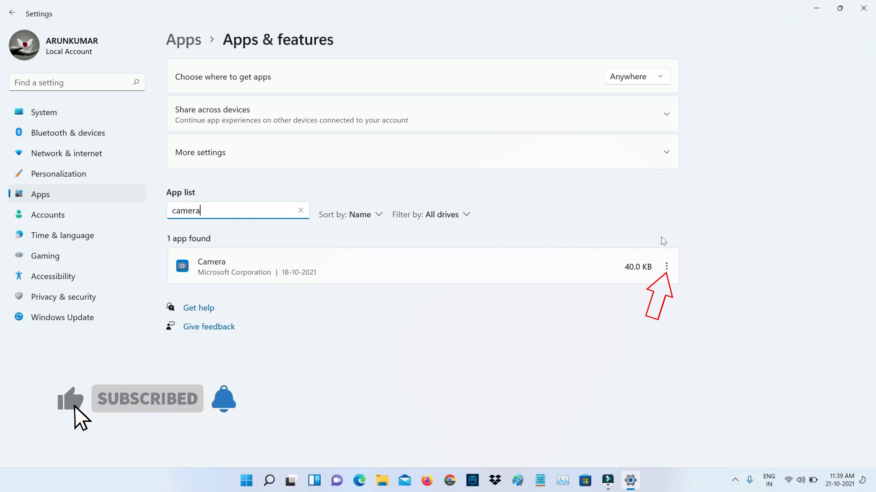
# Reset the Camera app from its Advanced options and confirm wiping its data
pyautogui.click(666, 266)
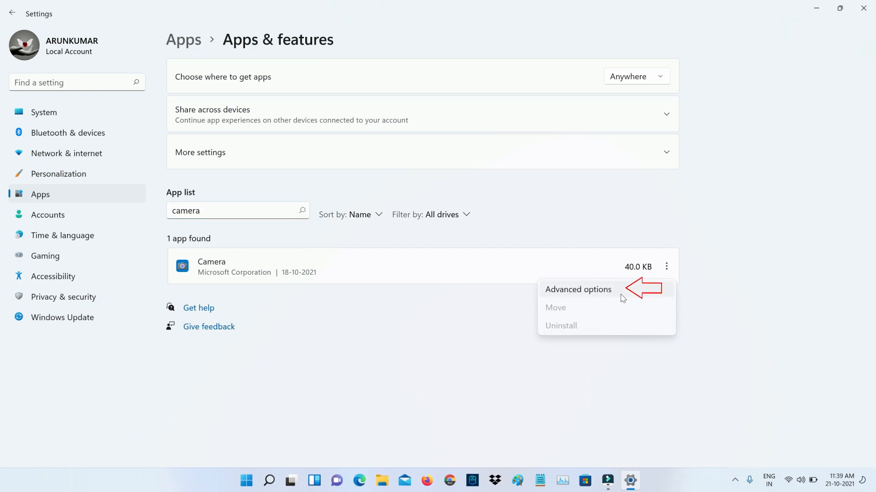
pyautogui.click(579, 290)
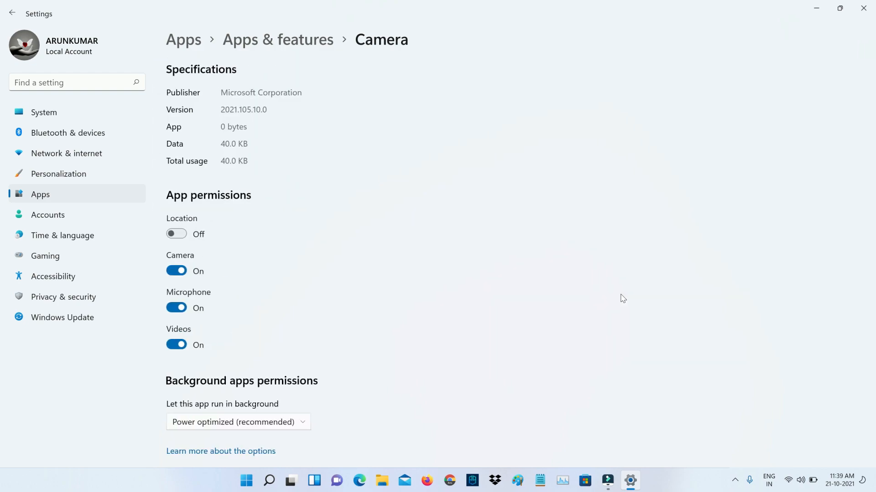
pyautogui.scroll(-3)
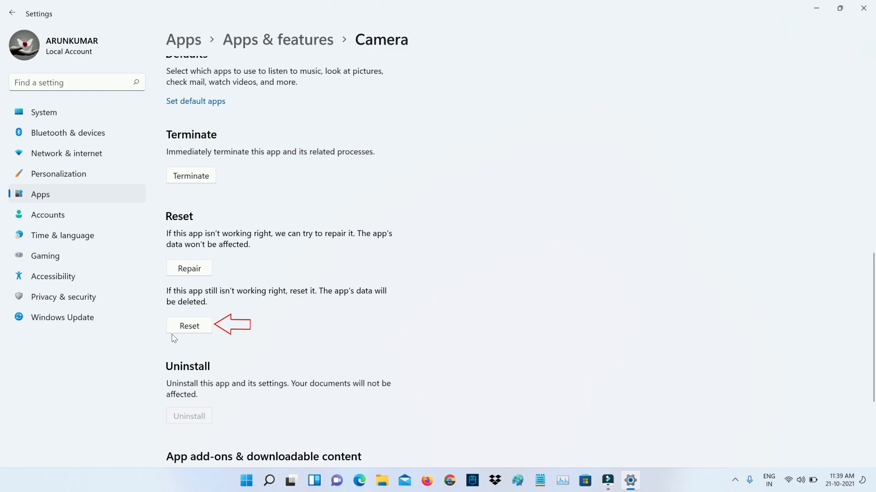
pyautogui.click(190, 326)
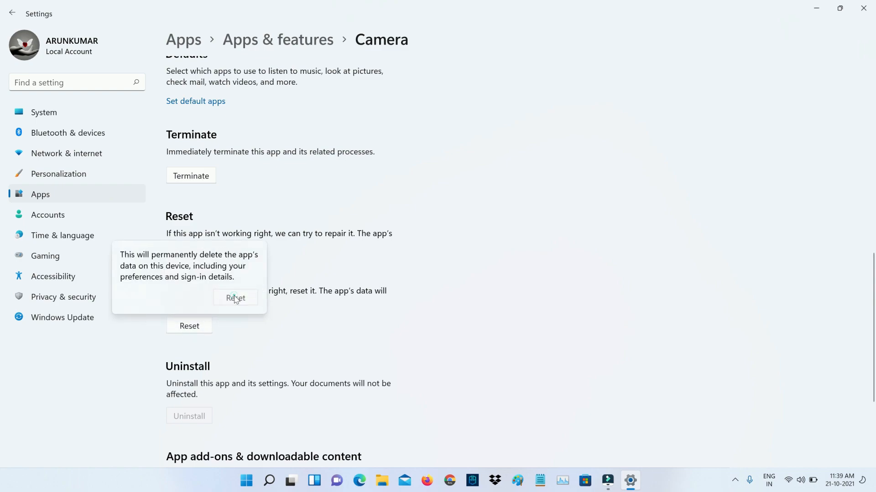
pyautogui.click(234, 297)
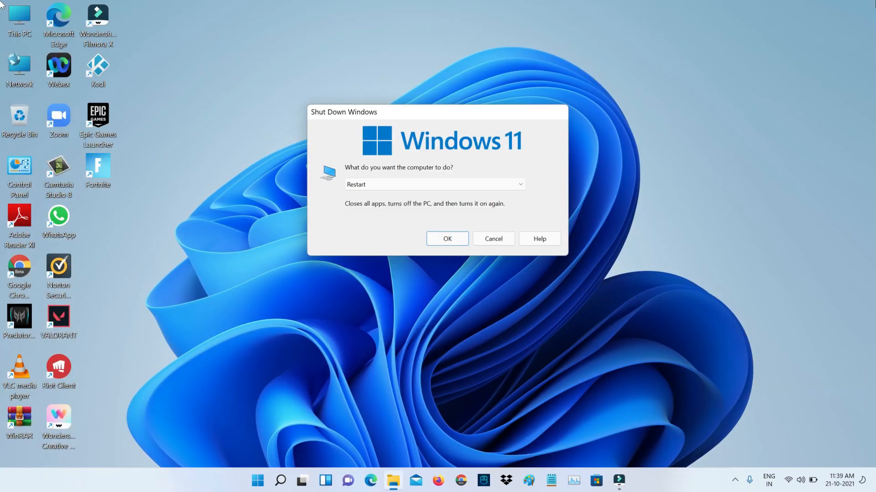
# Restart the PC, then launch the Camera app by searching 'camera'
pyautogui.click(493, 238)
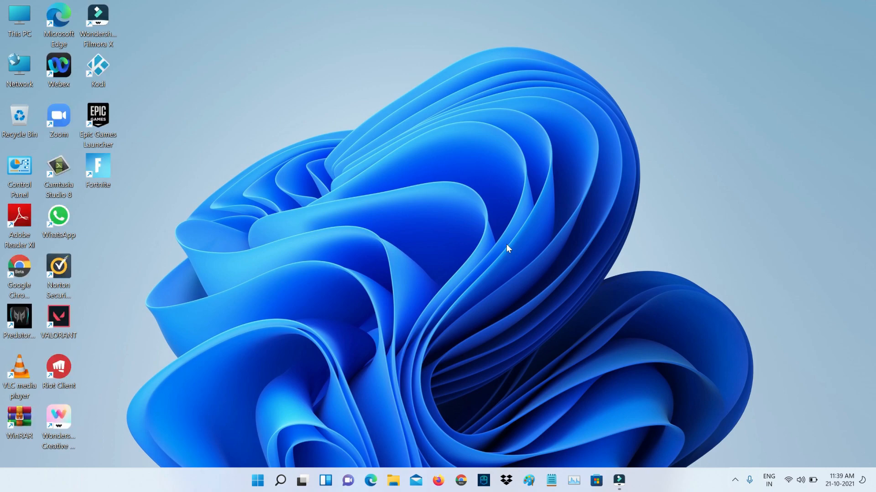
pyautogui.write('camera')
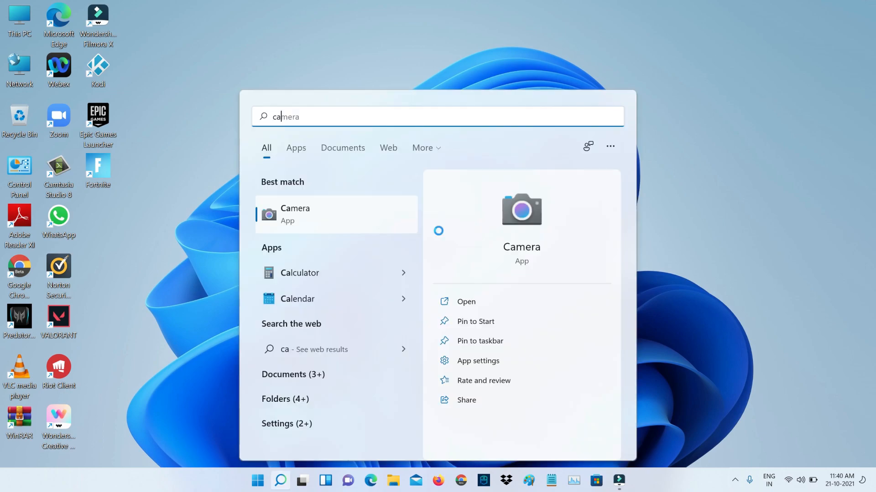
pyautogui.click(295, 214)
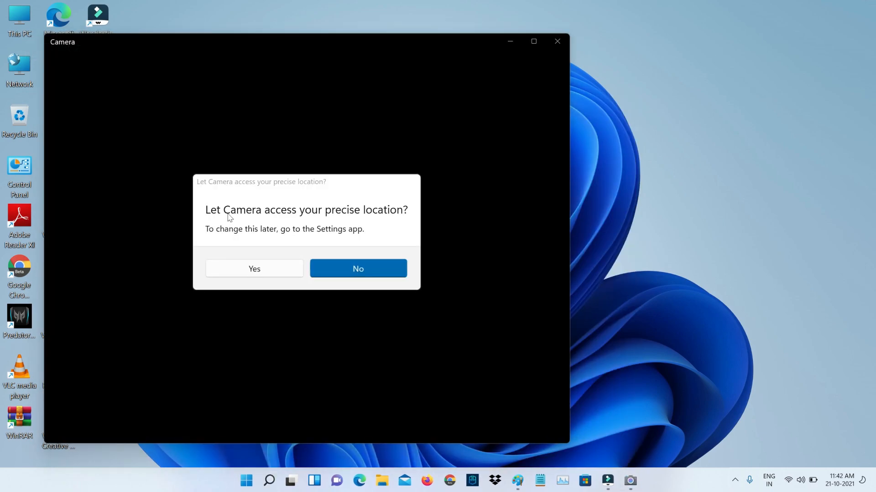